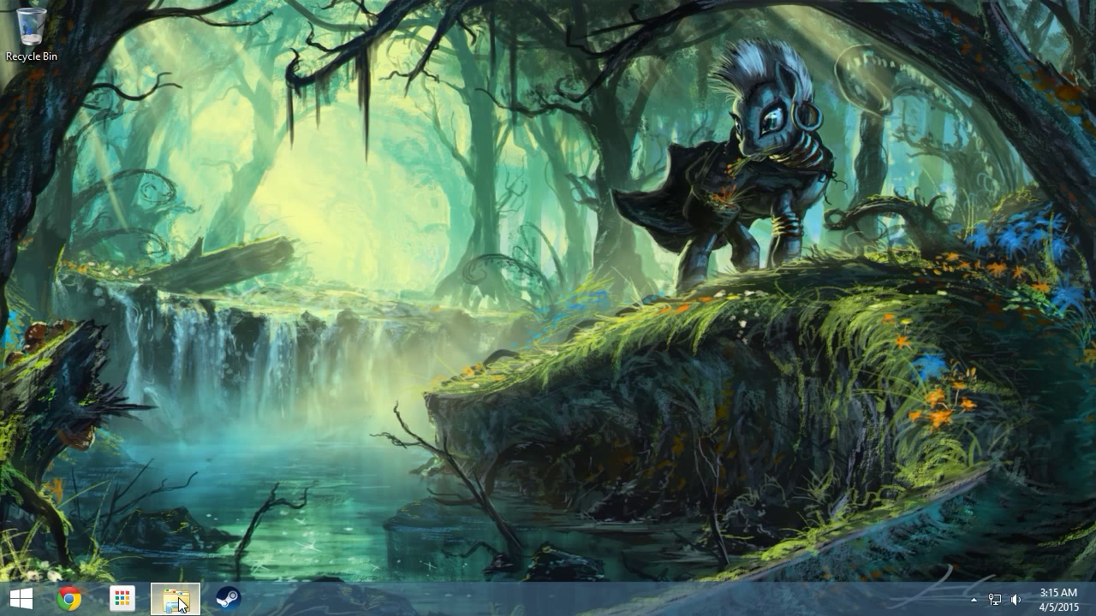
# - Navigate File Explorer from tf to the Team Fortress 2 bin folder and select hlmv.exe
pyautogui.click(174, 599)
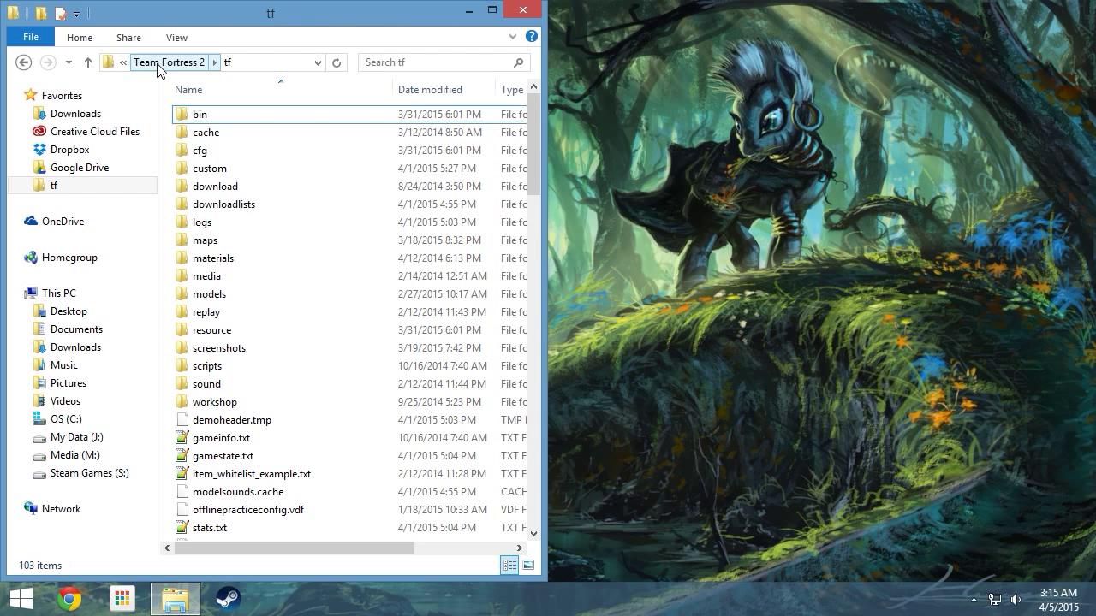
pyautogui.click(168, 61)
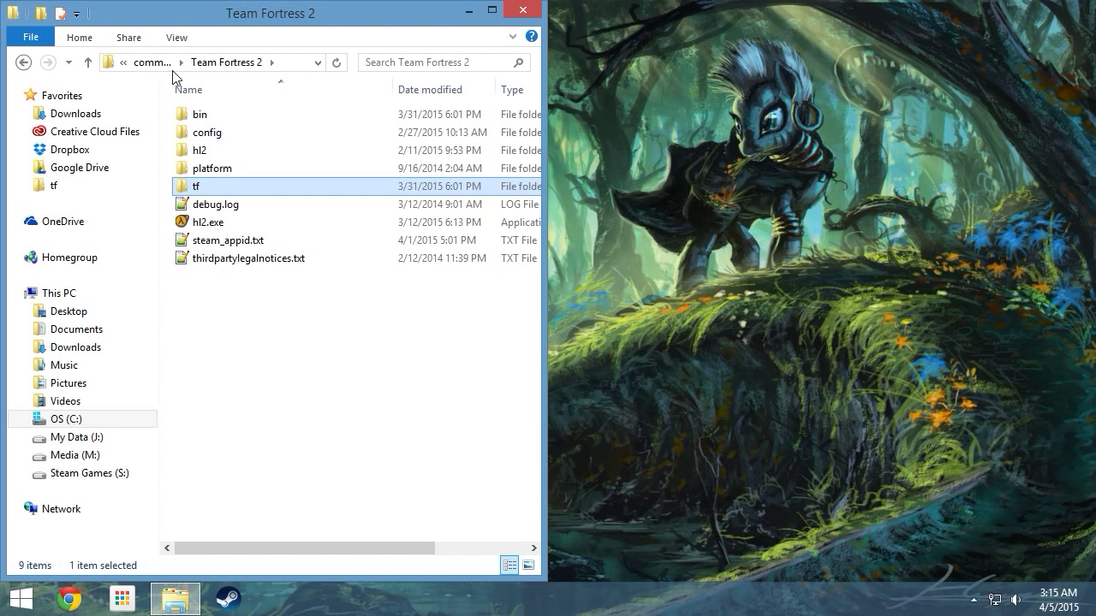
pyautogui.moveTo(270, 29)
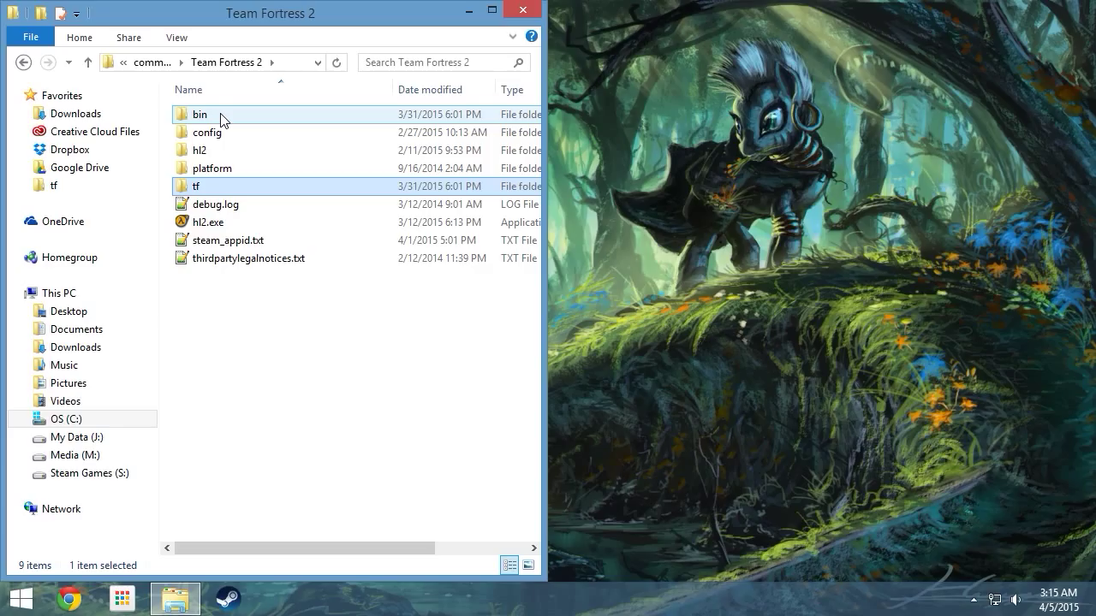
pyautogui.doubleClick(199, 113)
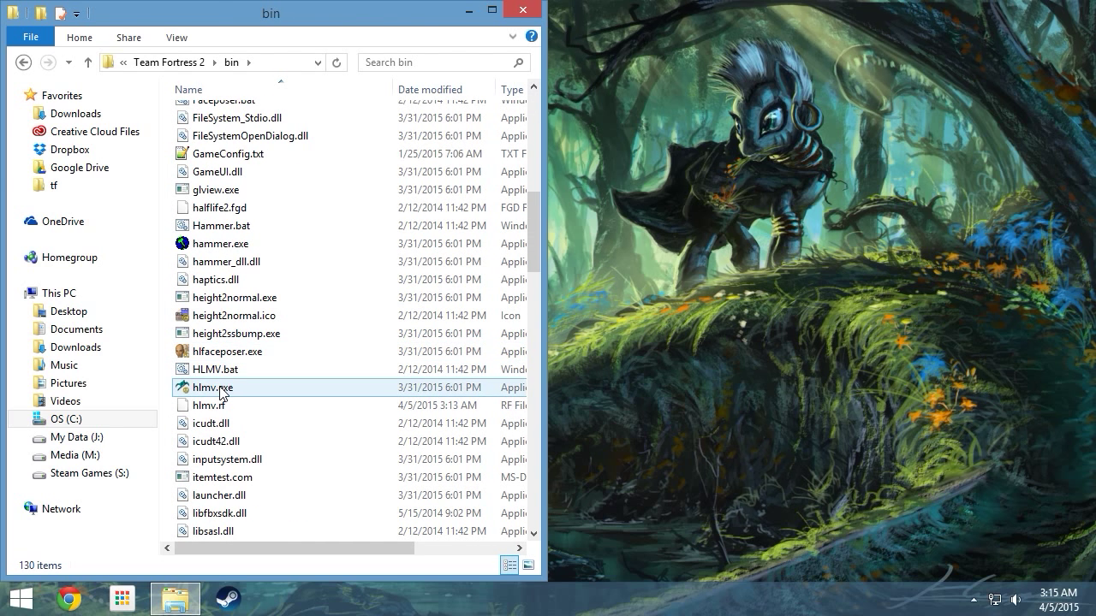
pyautogui.click(212, 387)
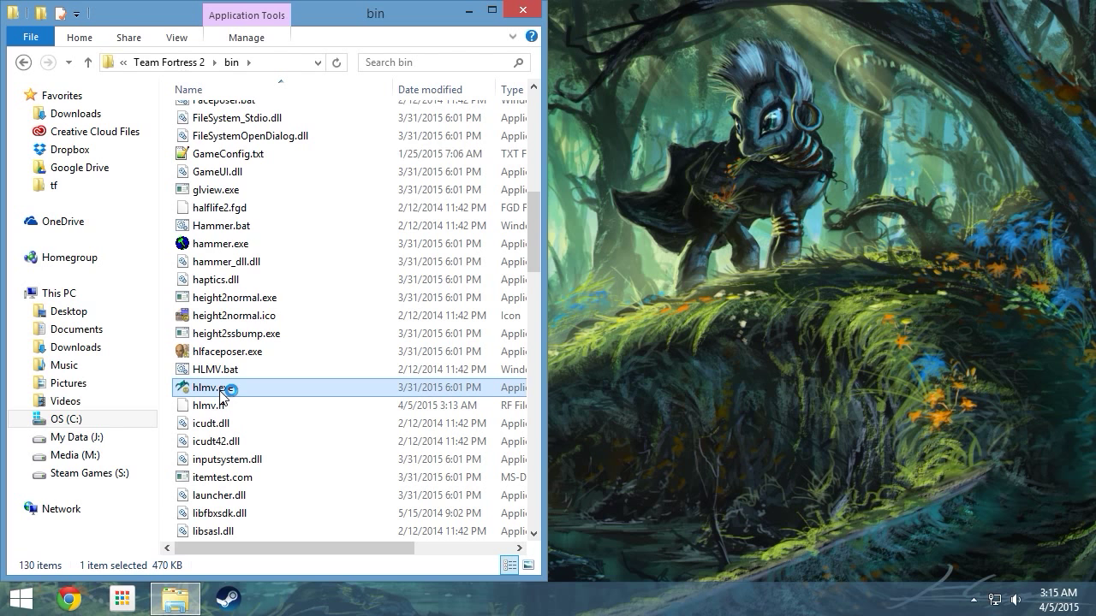
# - Launch hlmv.exe and load the player/scout.mdl model via File > Load Model
pyautogui.doubleClick(212, 386)
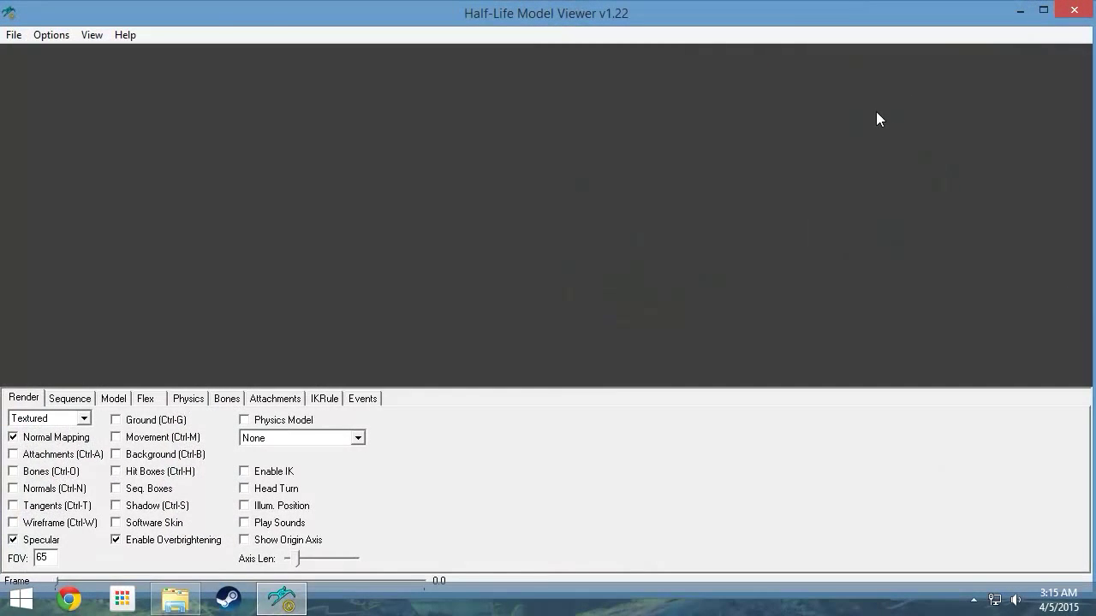
pyautogui.click(13, 35)
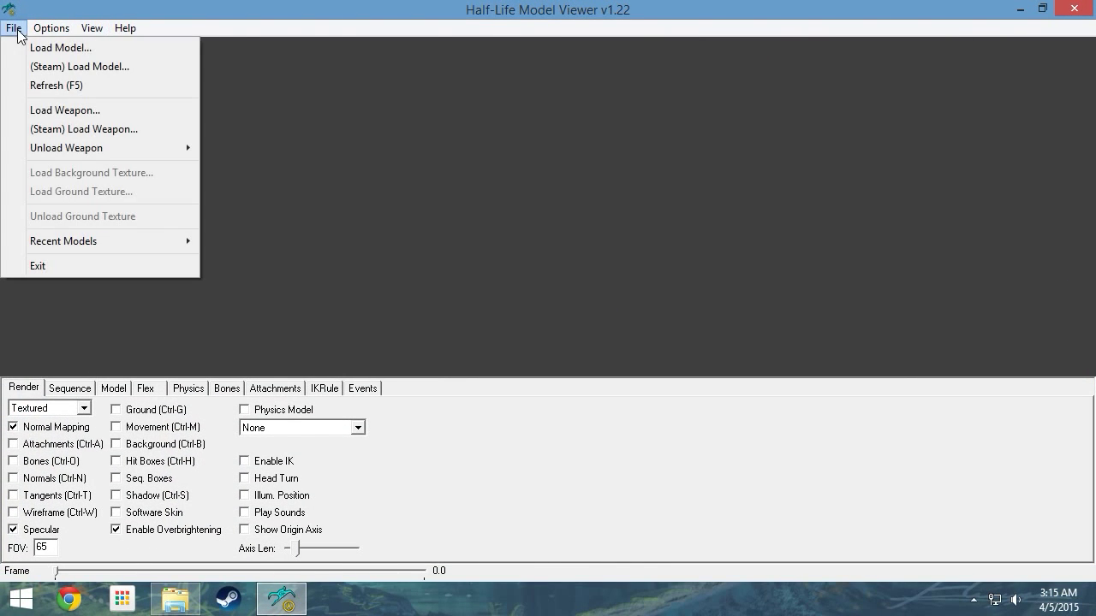
pyautogui.click(60, 47)
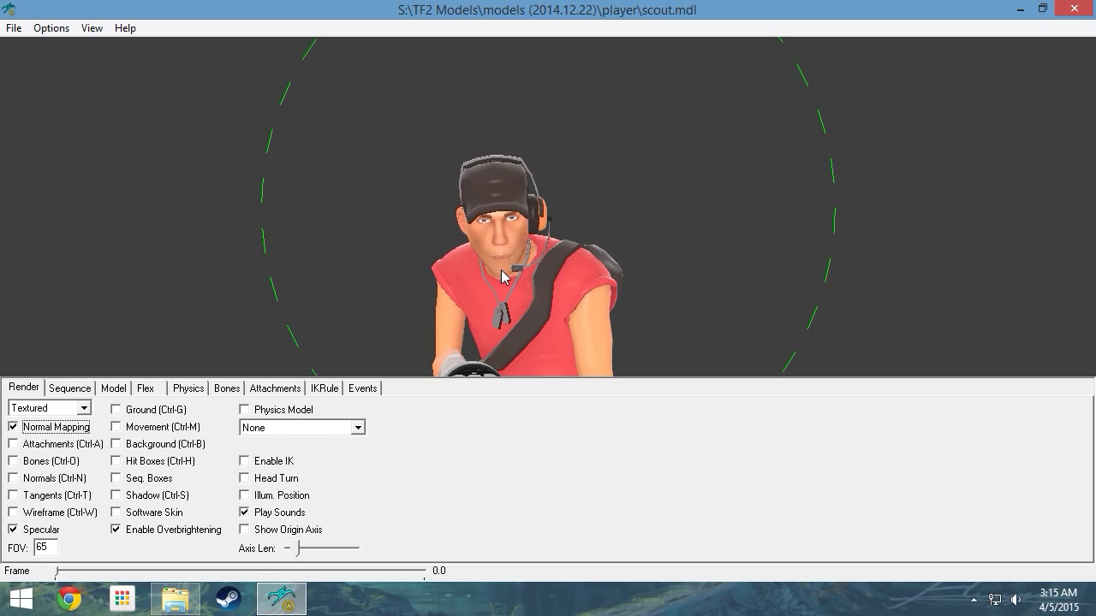
# - Blend the PRIMARY_reload_loop layer into the Scout's pose, then show the Model tab details
pyautogui.click(69, 388)
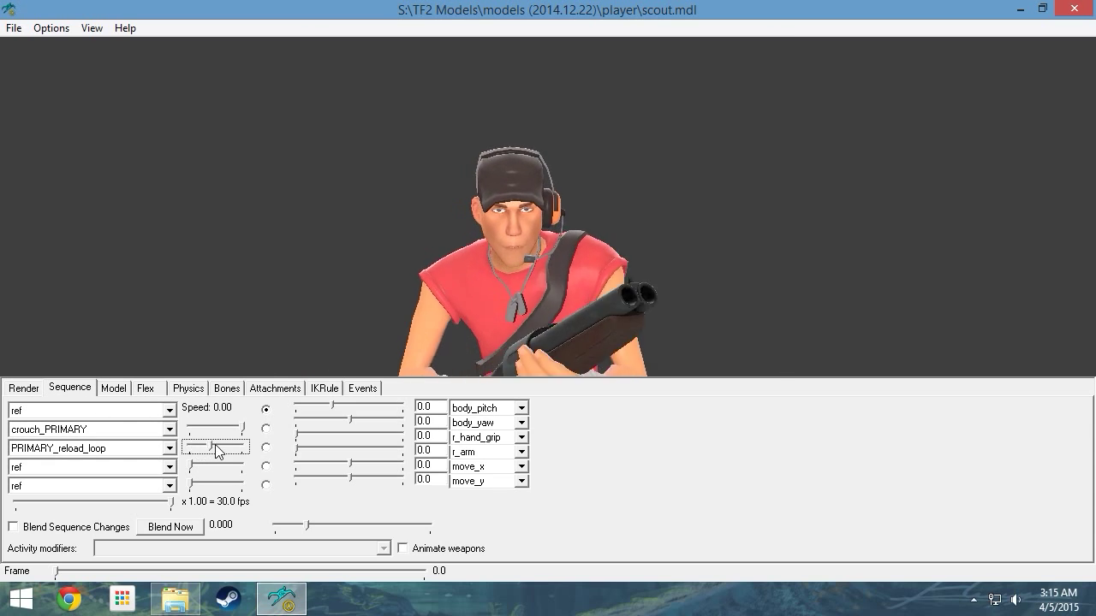
pyautogui.moveTo(214, 446); pyautogui.dragTo(234, 446)
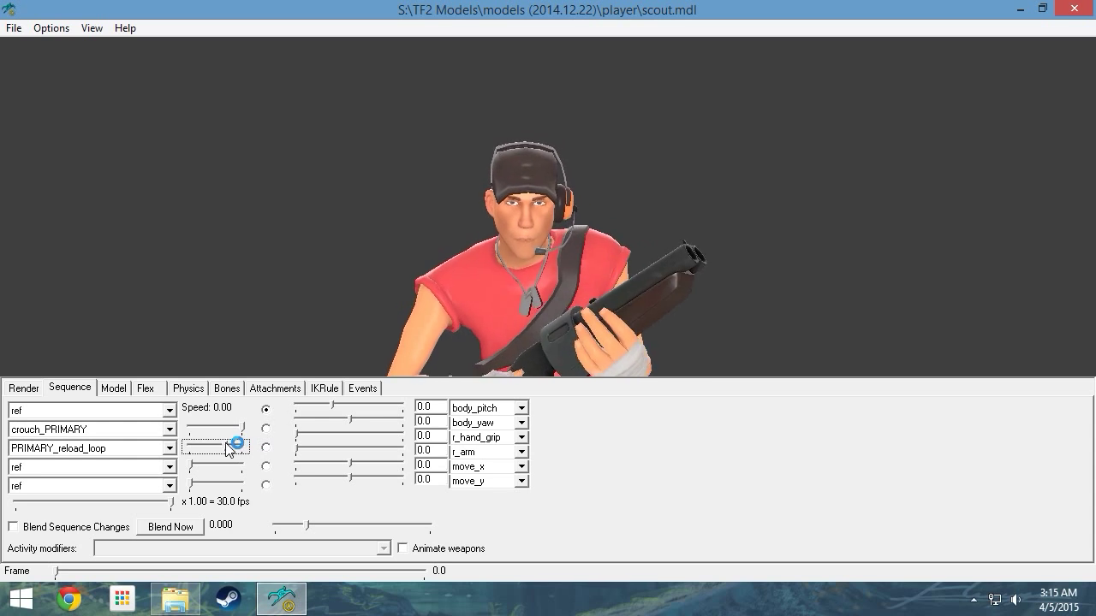
pyautogui.click(113, 388)
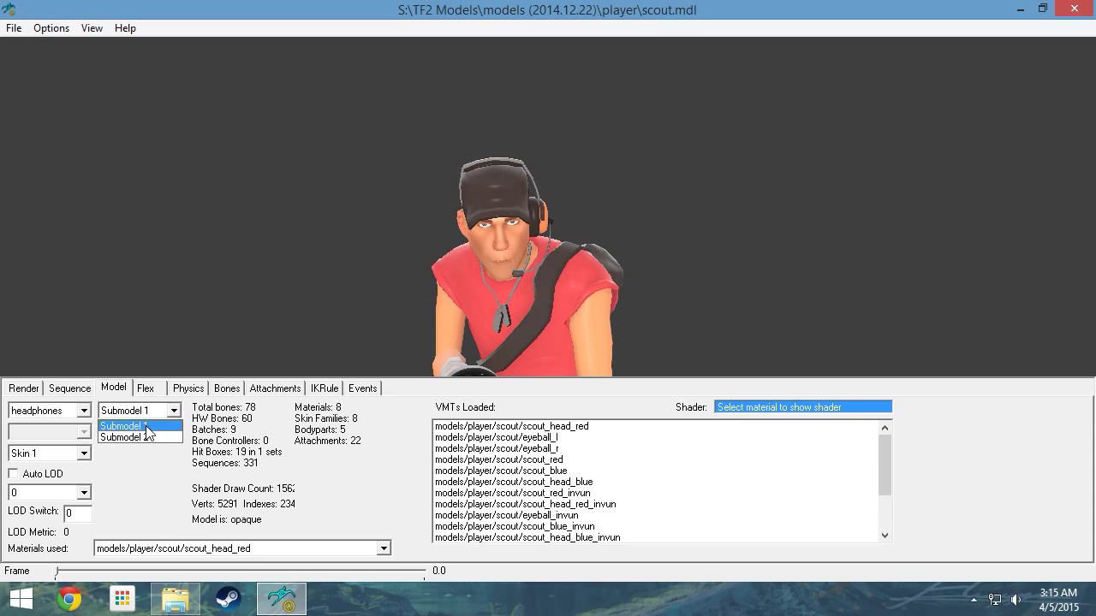
# - Switch headphones to Submodel 2 and raise the painSmall flex slider on the face
pyautogui.click(120, 436)
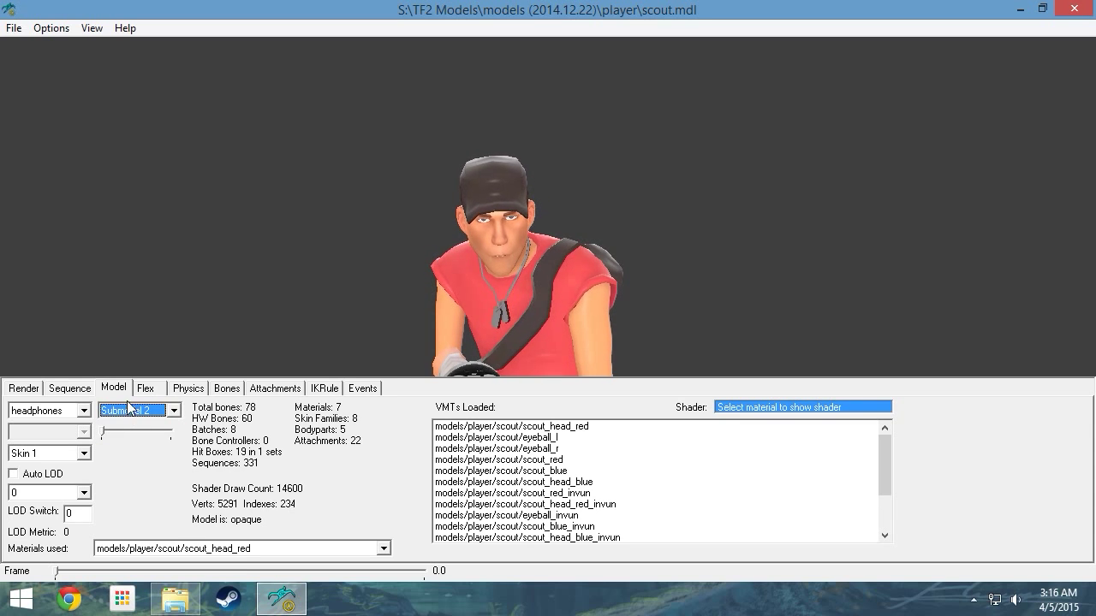
pyautogui.click(146, 388)
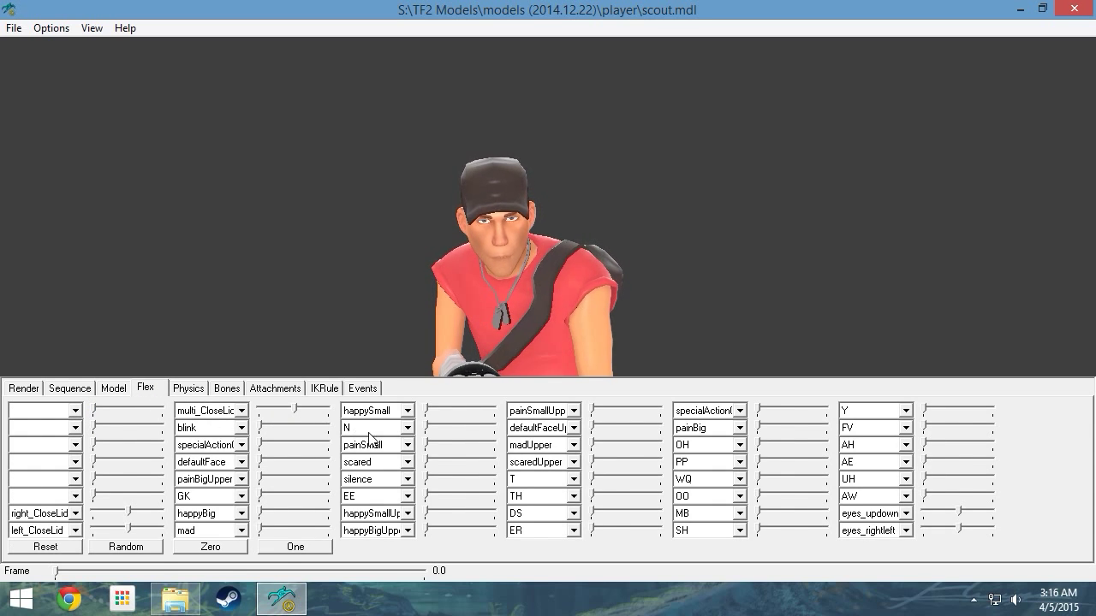
pyautogui.moveTo(411, 444); pyautogui.dragTo(488, 444)
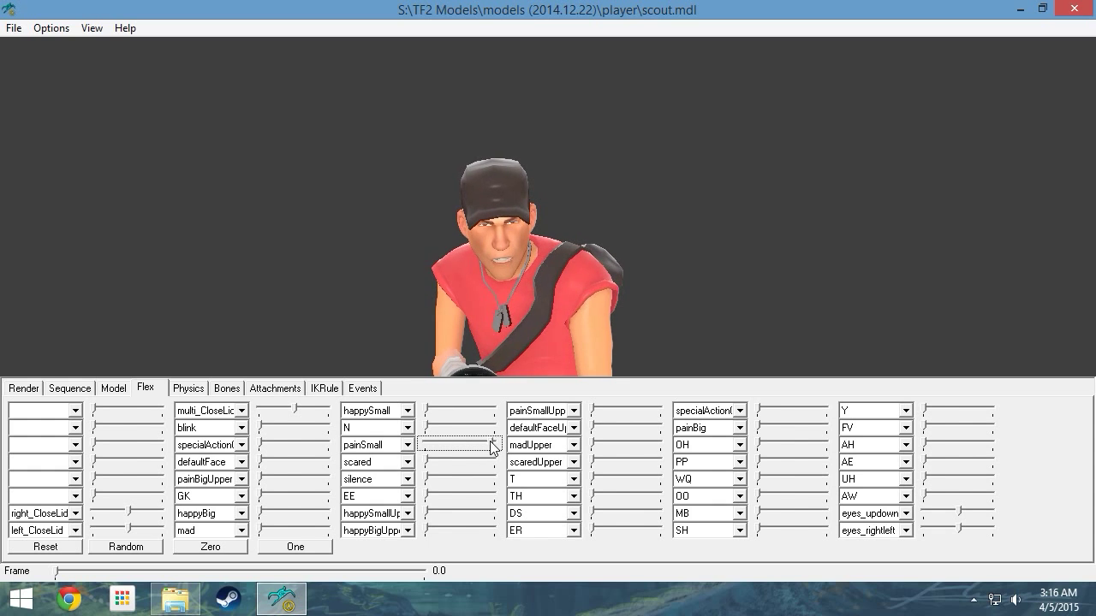